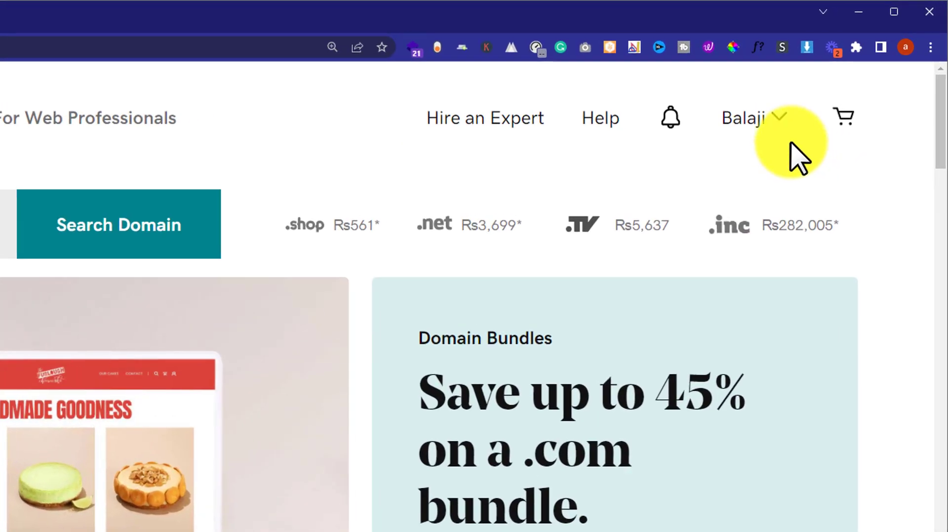
- Go to My Products from the account name dropdown
{"action": "left_click", "coordinate": [742, 117]}
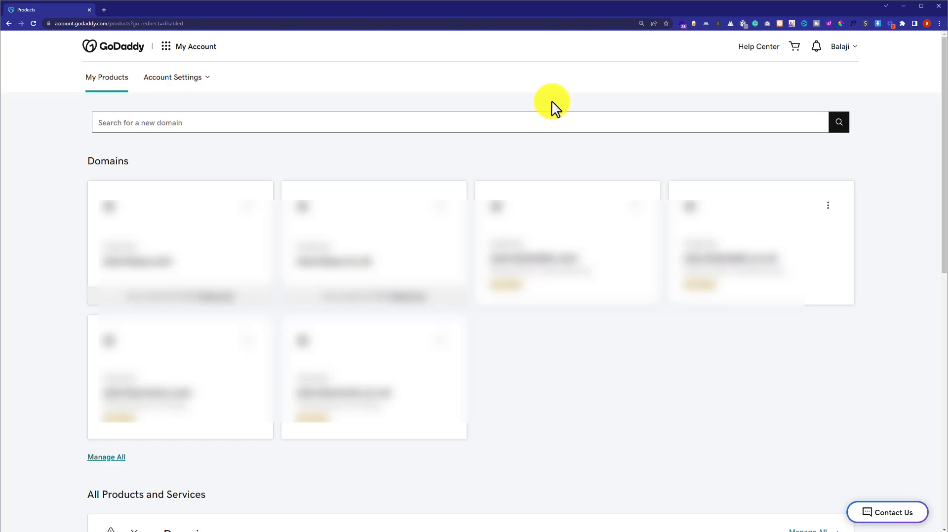
- Manage the Economy Linux Hosting with cPanel plan under Web Hosting
{"action": "scroll", "scroll_direction": "down", "scroll_amount": 3}
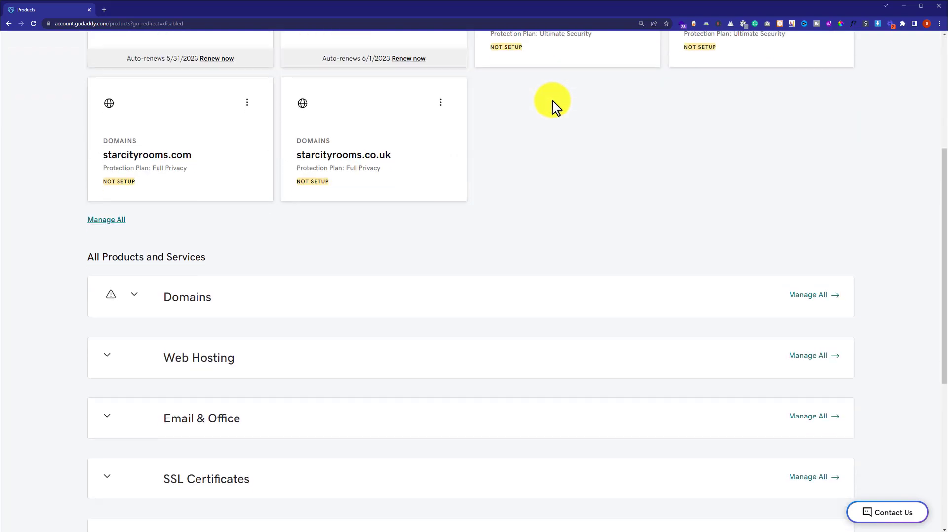
{"action": "scroll", "scroll_direction": "down", "scroll_amount": 3}
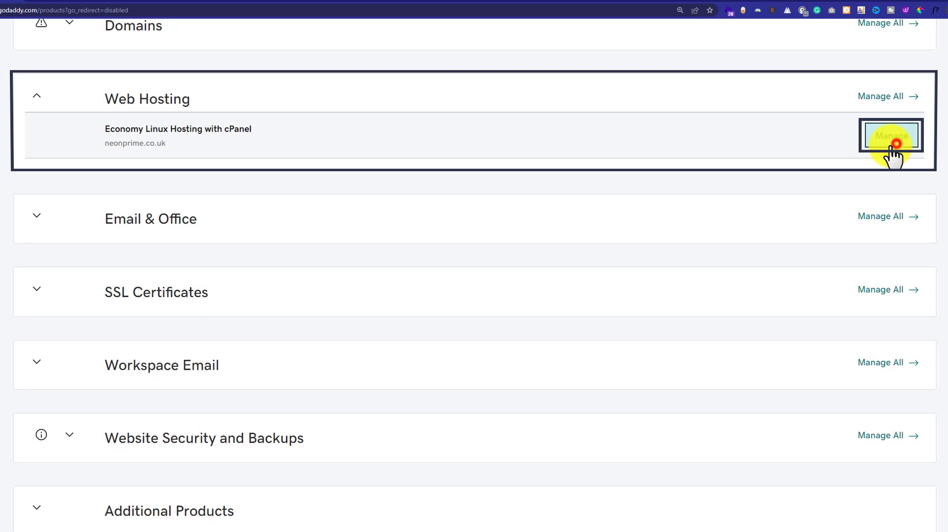
{"action": "left_click", "coordinate": [890, 135]}
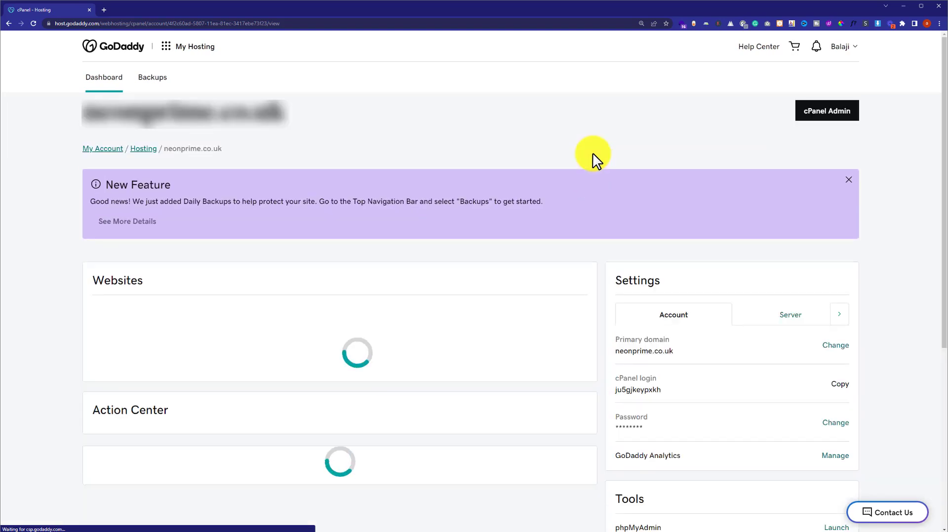
{"action": "mouse_move", "coordinate": [620, 88]}
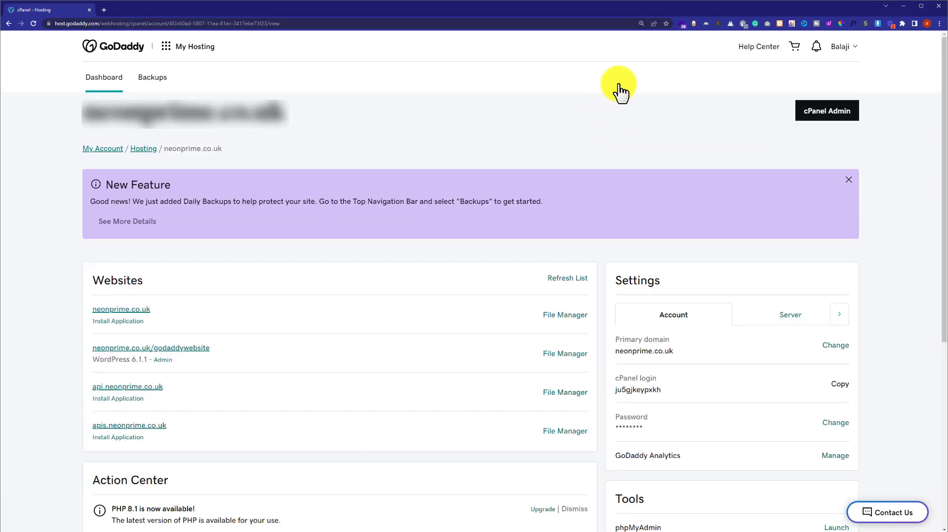
{"action": "mouse_move", "coordinate": [613, 104]}
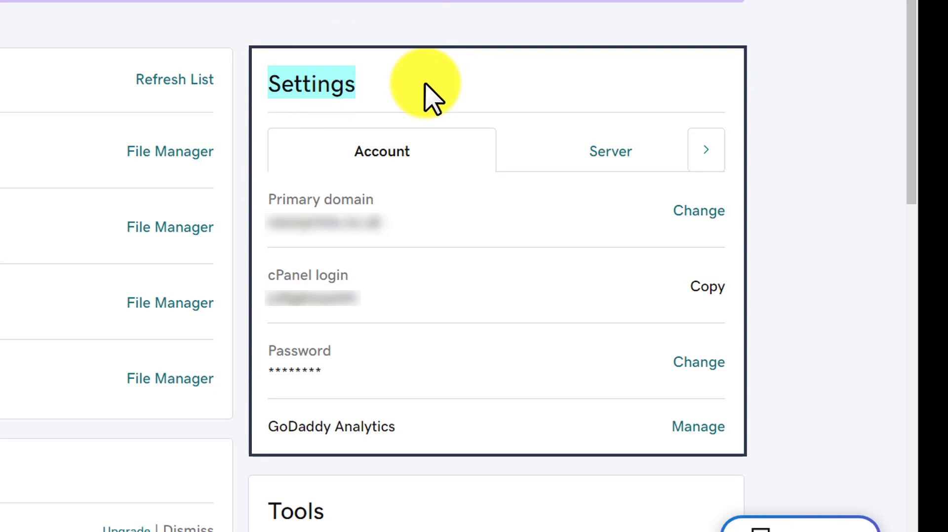
{"action": "mouse_move", "coordinate": [381, 151]}
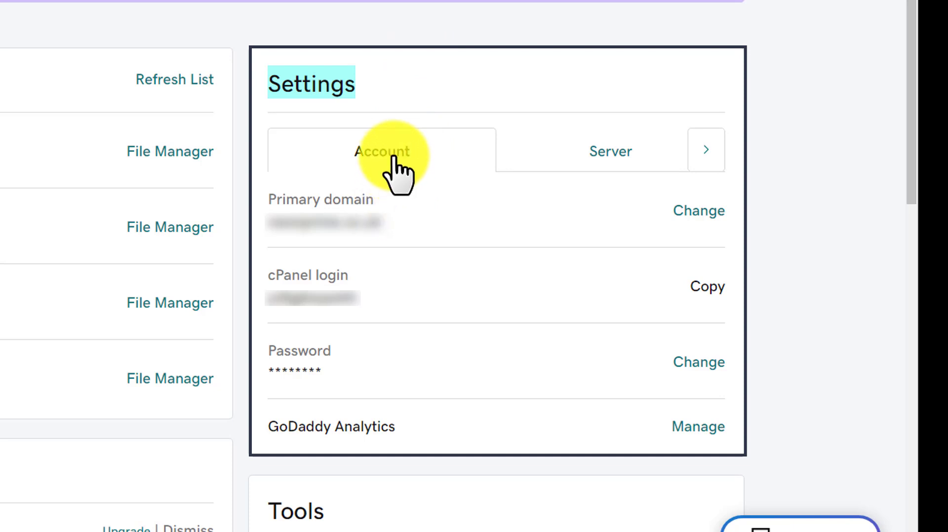
{"action": "mouse_move", "coordinate": [429, 66]}
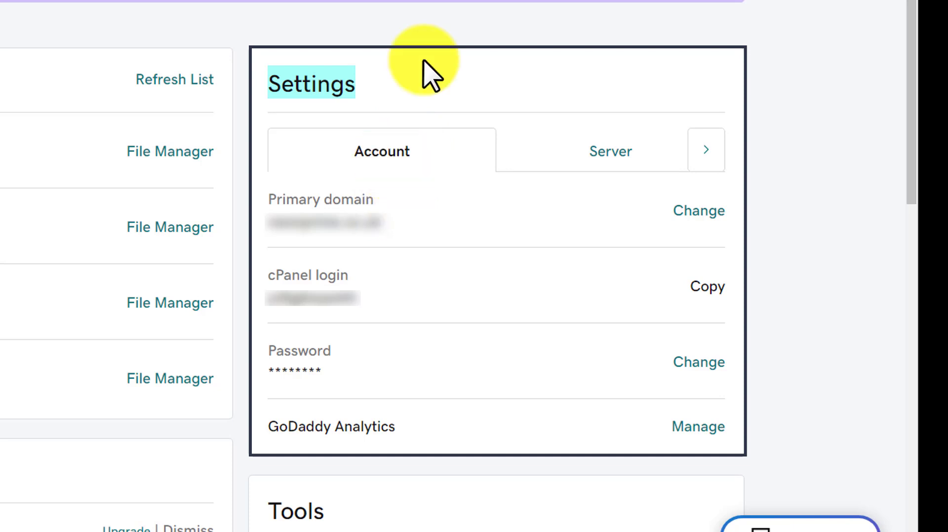
{"action": "mouse_move", "coordinate": [586, 236]}
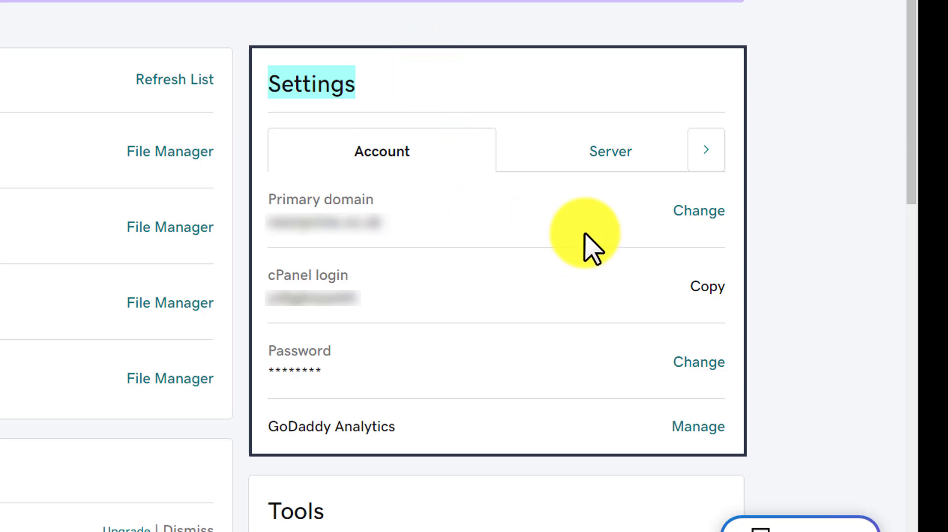
{"action": "mouse_move", "coordinate": [698, 211]}
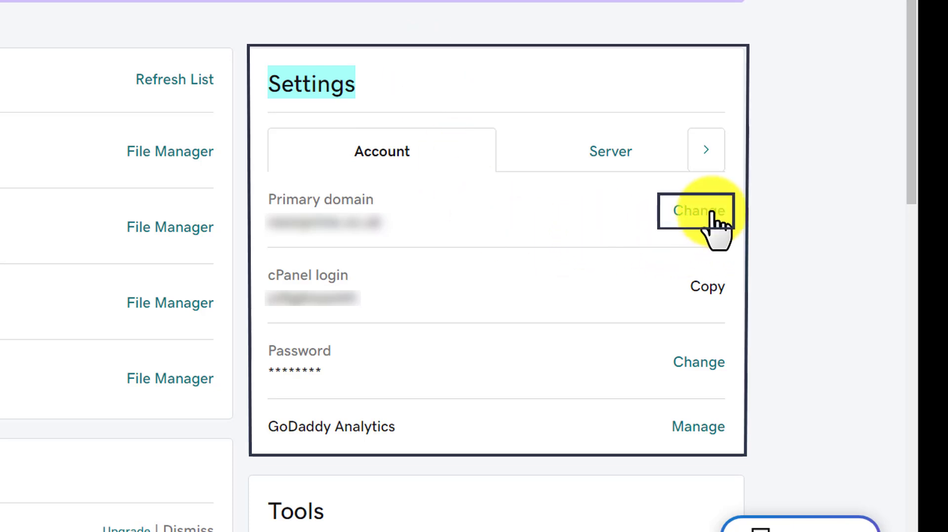
- Change the Primary domain from the hosting Settings panel
{"action": "left_click", "coordinate": [697, 212]}
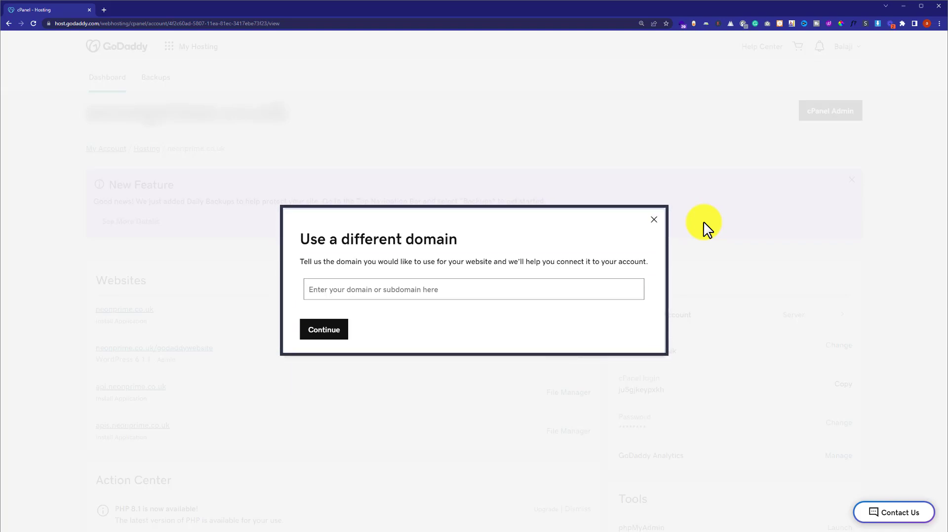
- Enter the new domain, pick the suggested match and continue to Connect your domain
{"action": "left_click", "coordinate": [472, 289]}
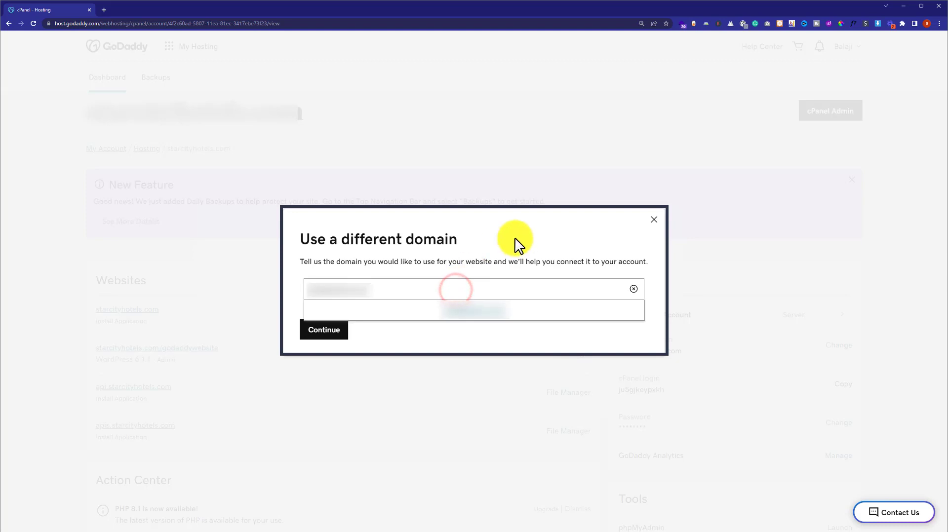
{"action": "left_click", "coordinate": [324, 330]}
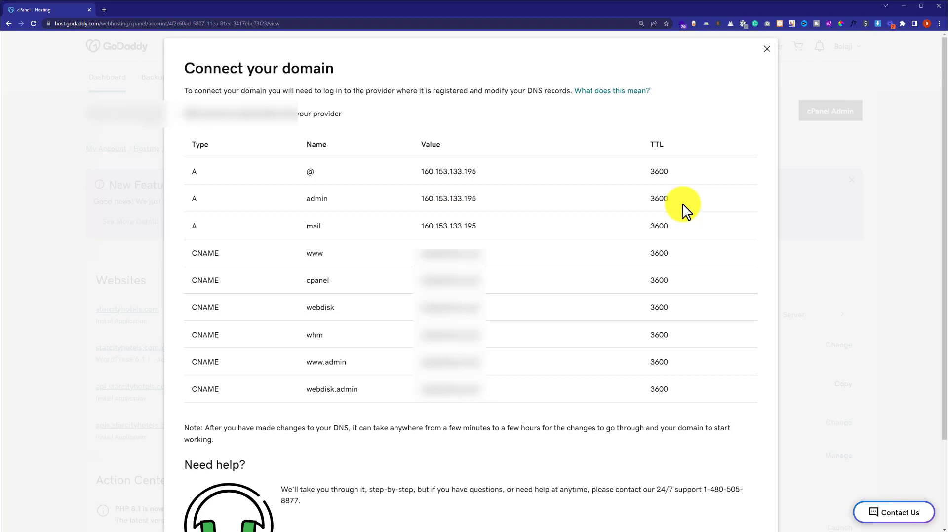
{"action": "mouse_move", "coordinate": [766, 79]}
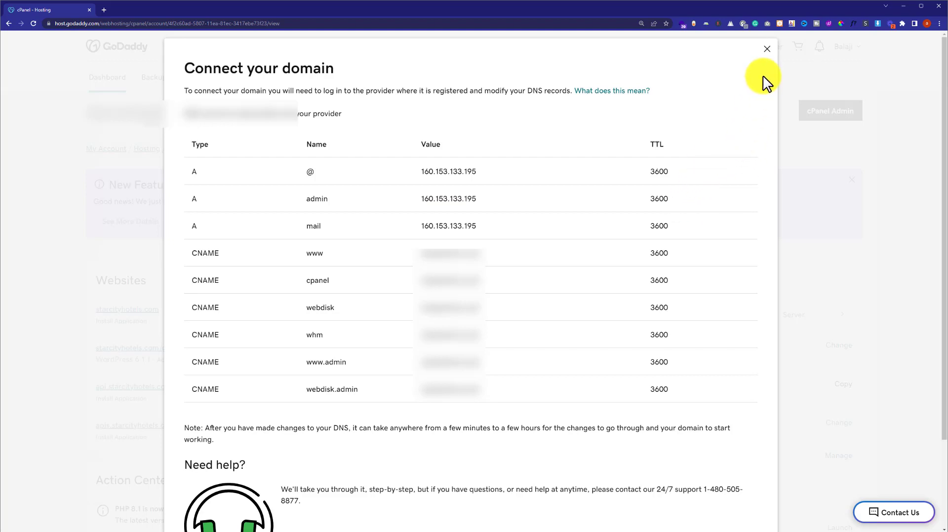